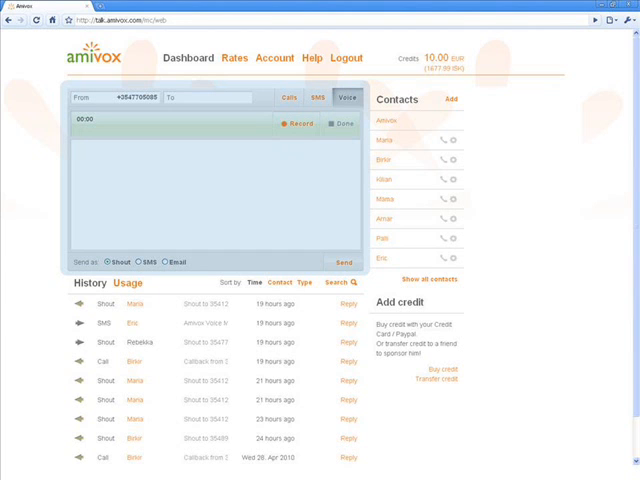
# Cycle through the Calls, SMS and voice message tabs, ending on the callback Calls panel.
pyautogui.click(297, 98)
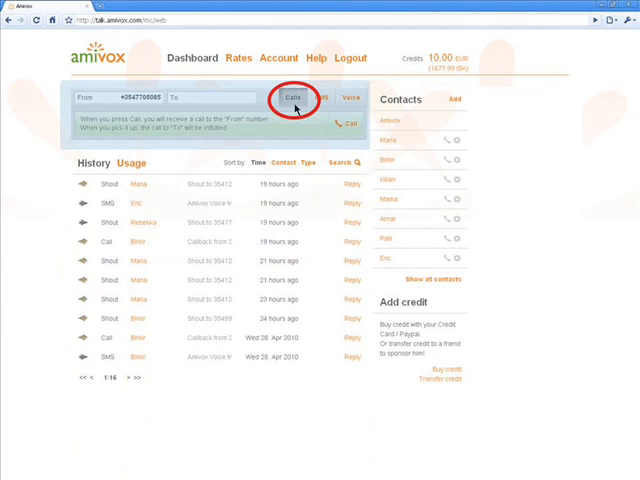
pyautogui.click(319, 98)
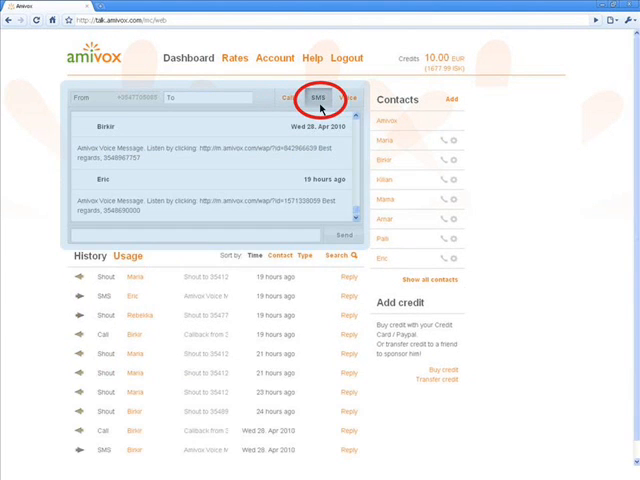
pyautogui.click(347, 98)
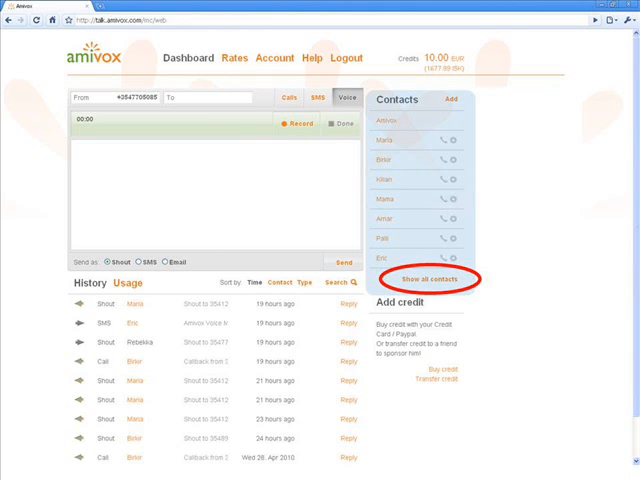
pyautogui.click(291, 97)
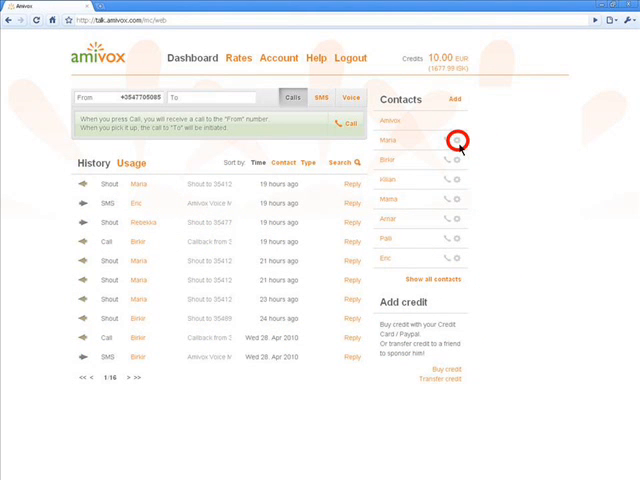
# Start a voice message for Maria from her contact's voice icon.
pyautogui.click(455, 139)
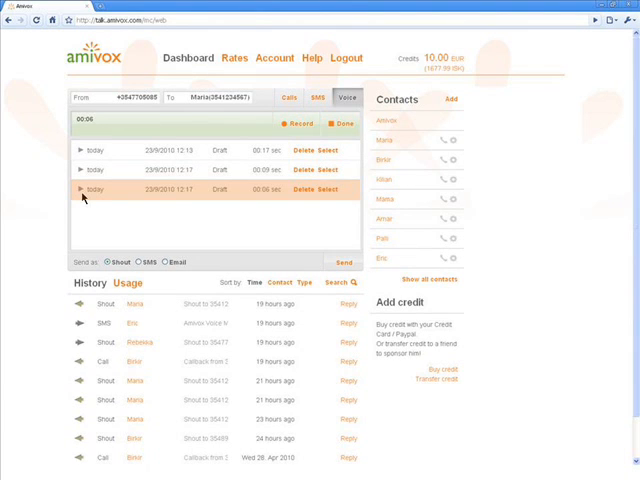
pyautogui.moveTo(330, 198)
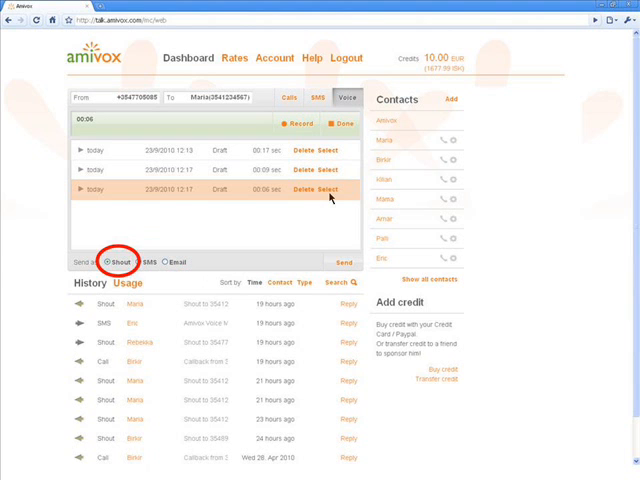
# Choose Shout as the delivery method for Maria's voice message.
pyautogui.click(345, 264)
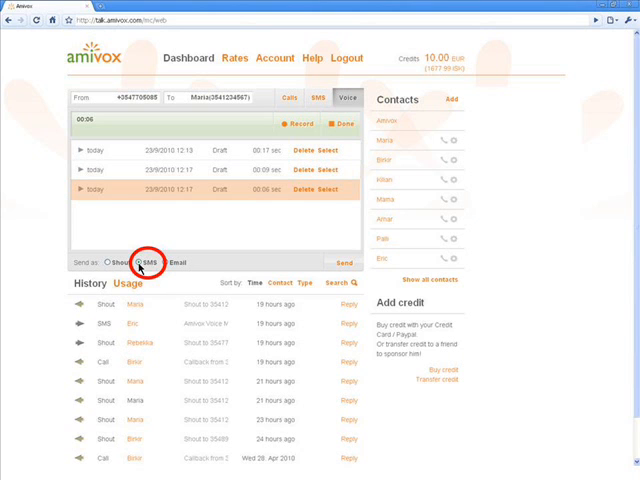
# Send Maria's voice message as an SMS, then by email.
pyautogui.click(164, 281)
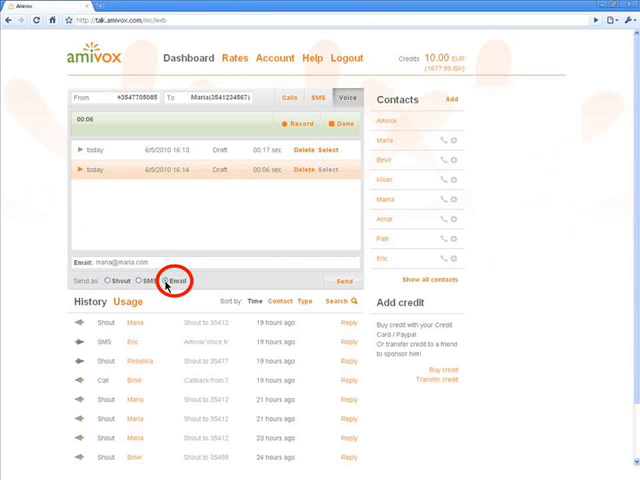
pyautogui.click(321, 99)
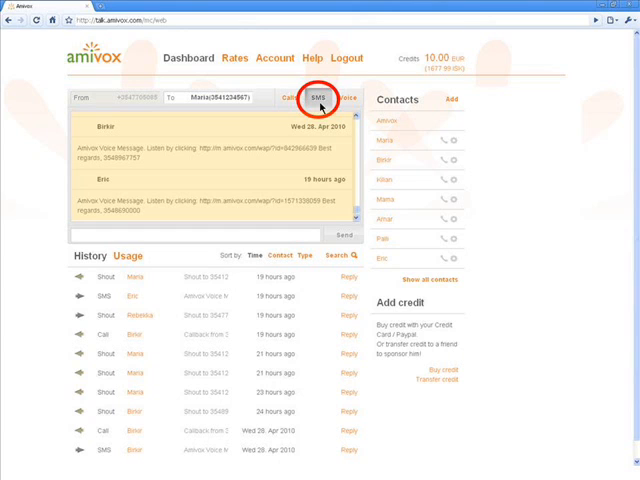
# Switch from the SMS list back to the Calls tab's callback panel for Maria.
pyautogui.click(295, 97)
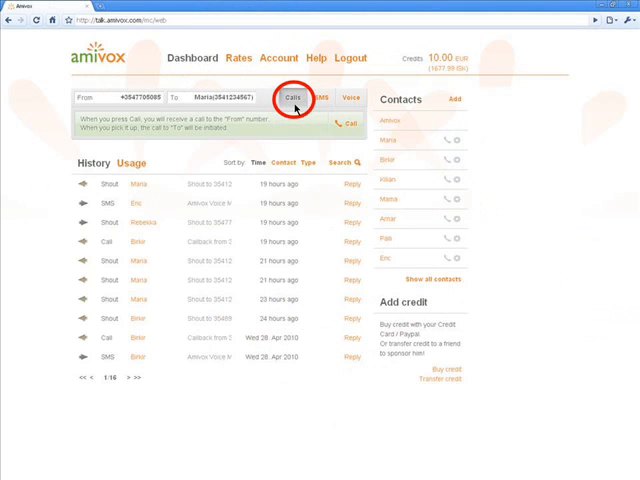